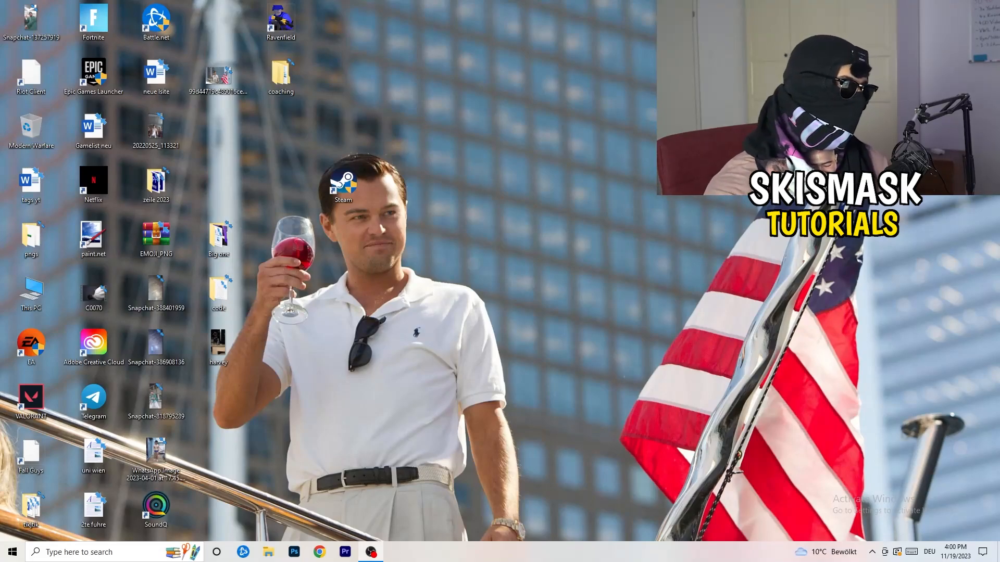
- Open Windows Settings from the taskbar gear icon
left_click(11, 552)
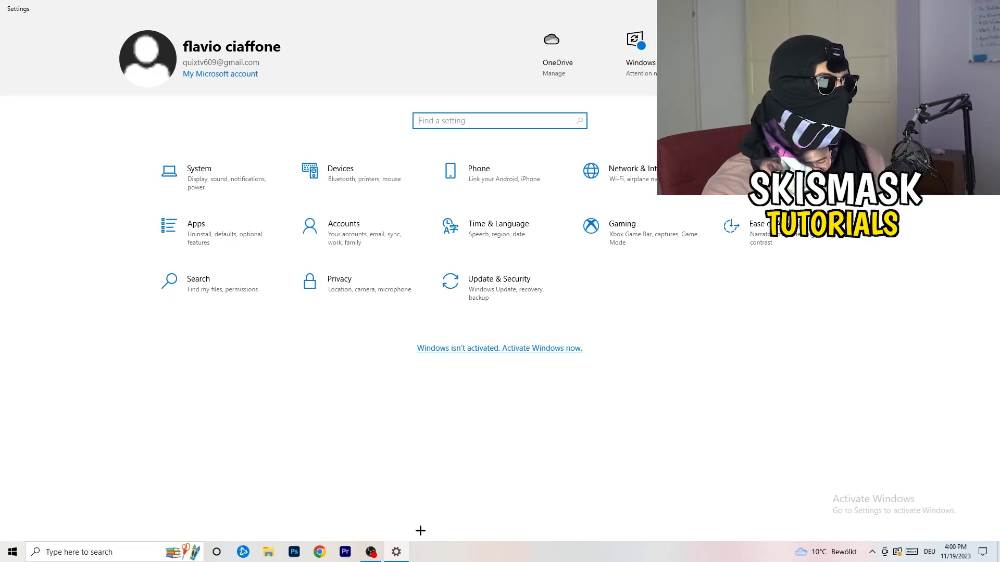
- Open the Gaming category to show the Xbox Game Bar page
left_click(621, 224)
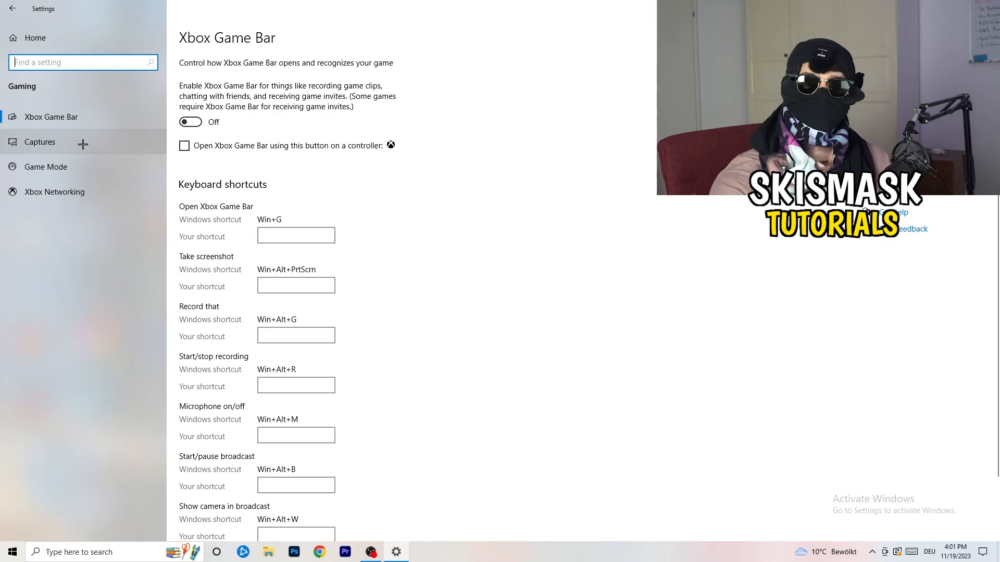
- Check Captures (background and game audio recording off), then Game Mode settings
left_click(39, 142)
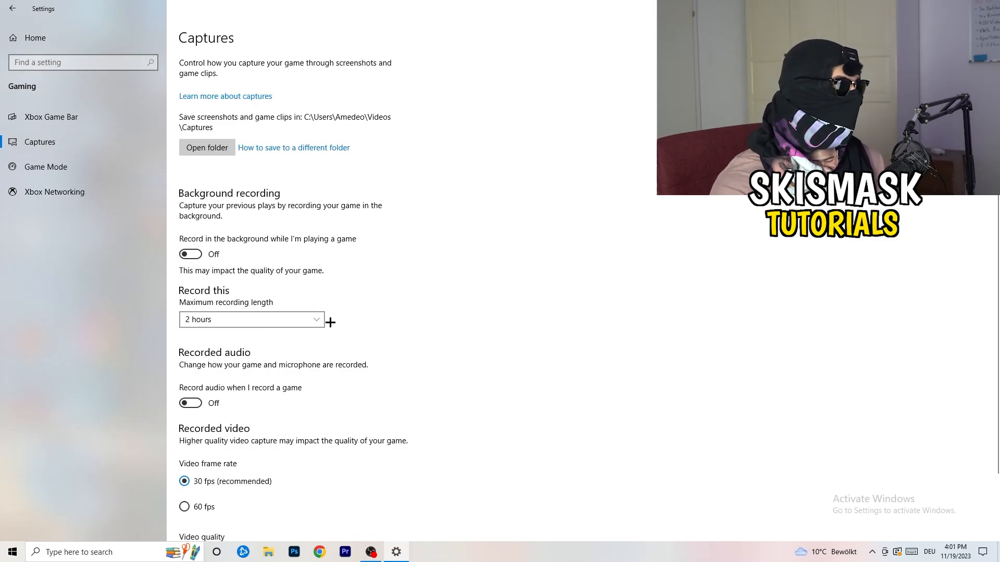
mouse_move(182, 200)
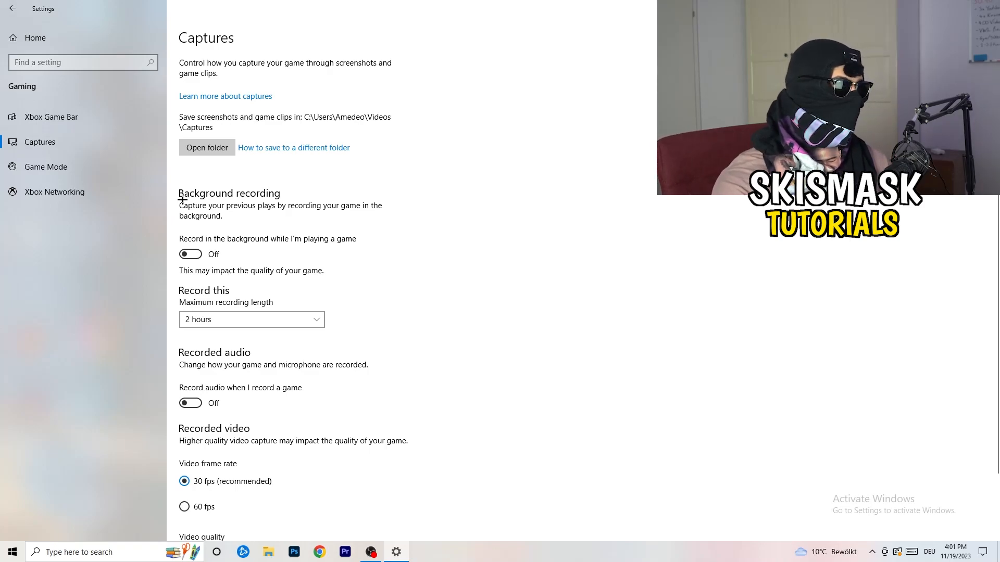
mouse_move(197, 247)
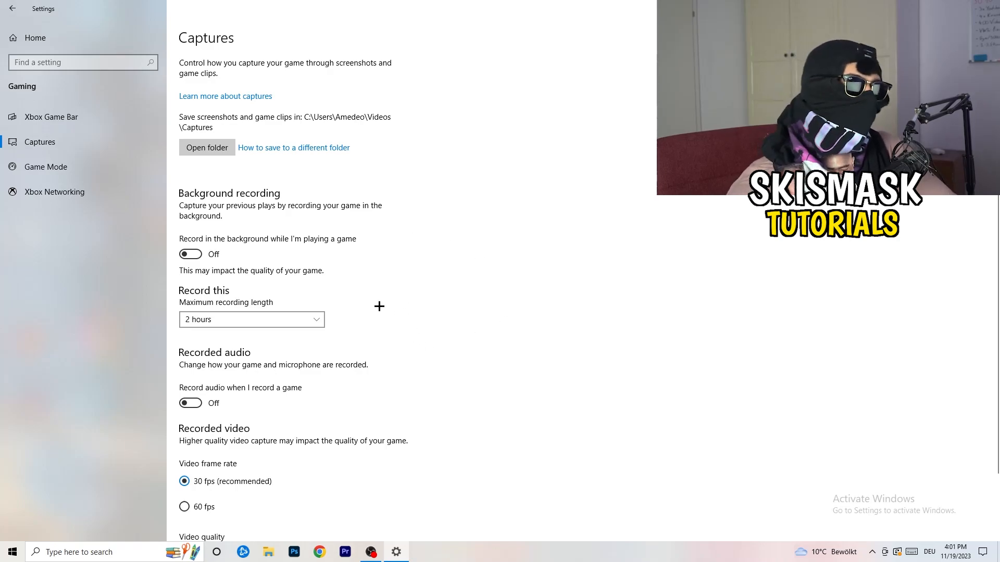
mouse_move(570, 366)
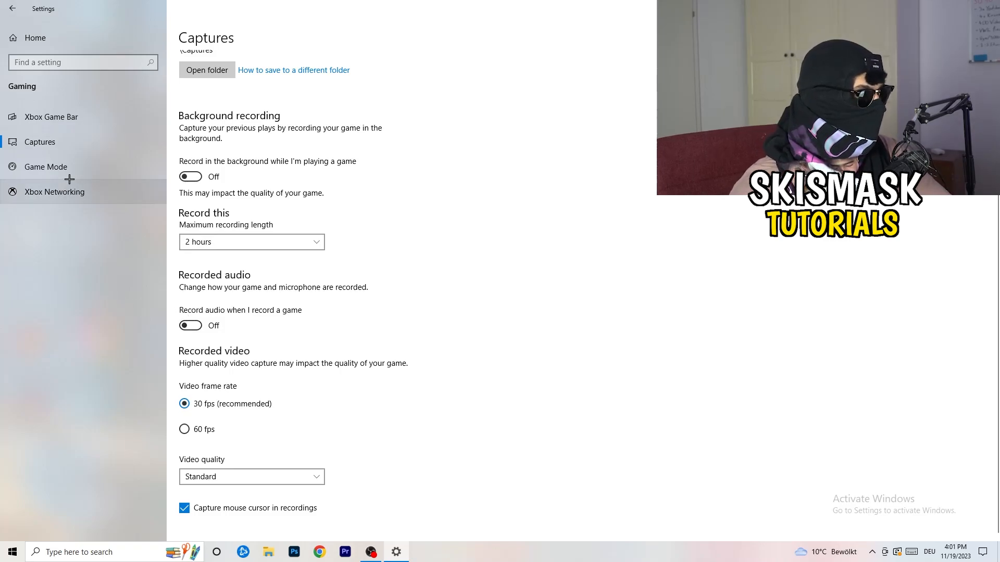
left_click(45, 166)
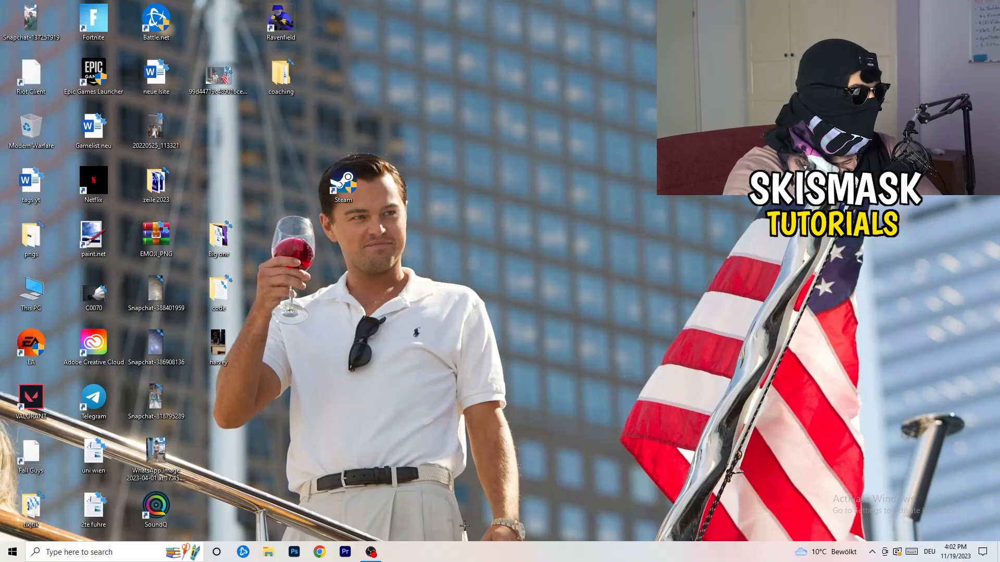
- Launch Task Manager from the taskbar context menu
right_click(464, 525)
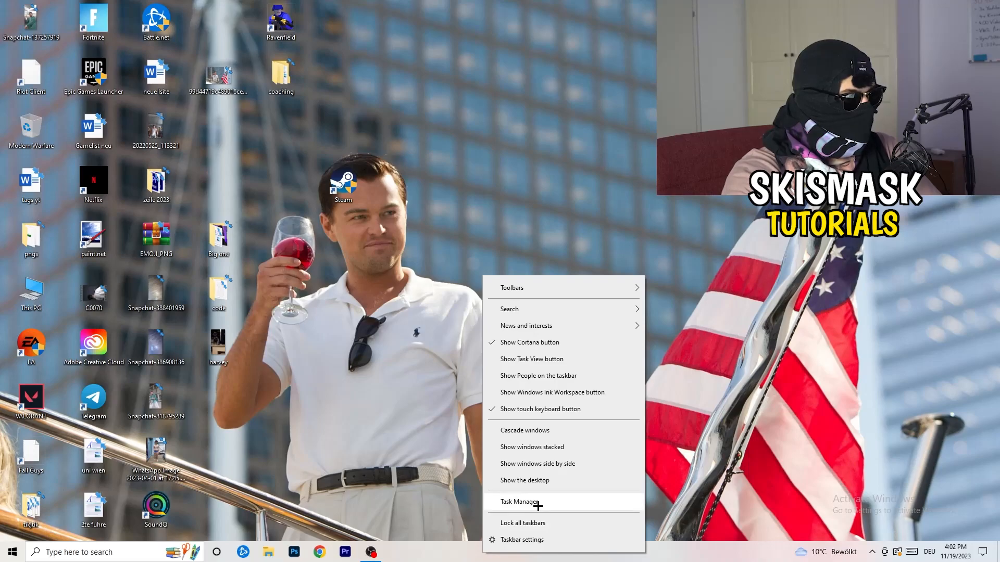
left_click(518, 385)
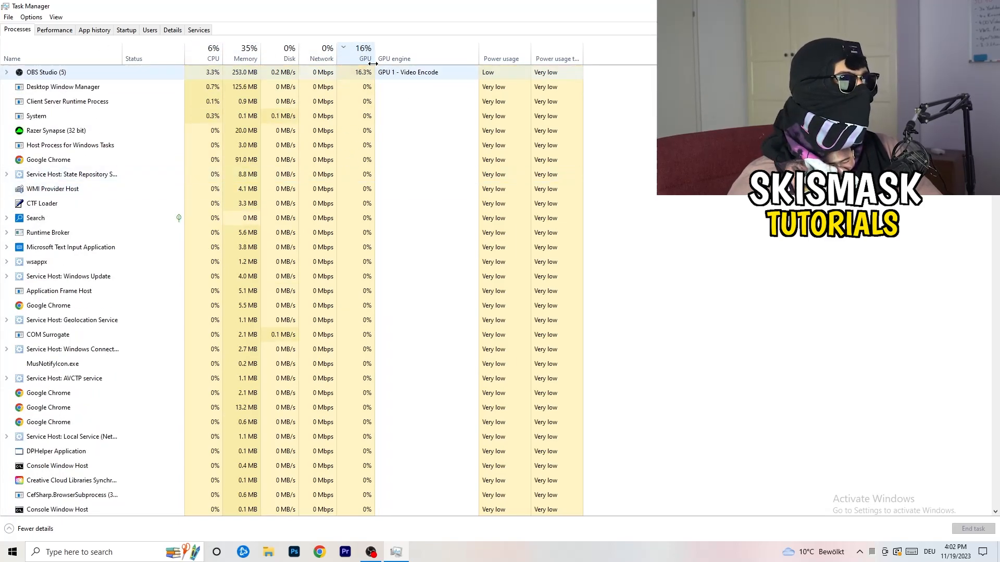
mouse_move(364, 54)
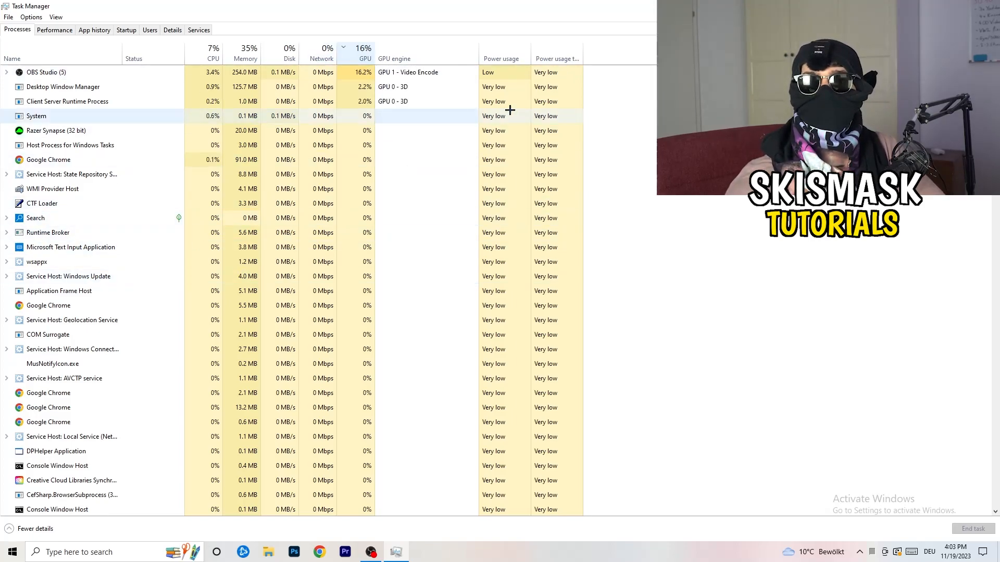
- Sort processes by CPU usage and switch to the Details tab
right_click(45, 72)
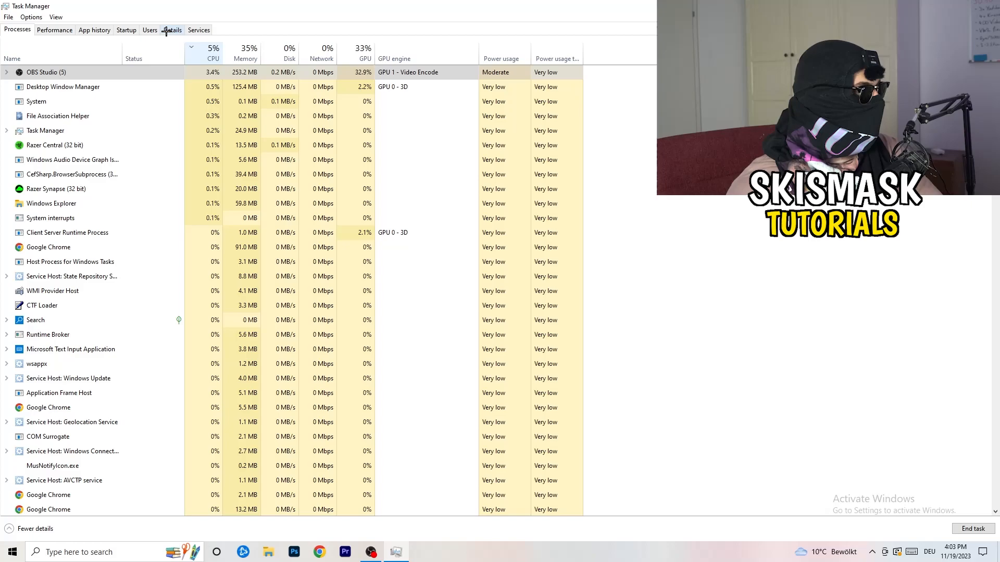
left_click(172, 30)
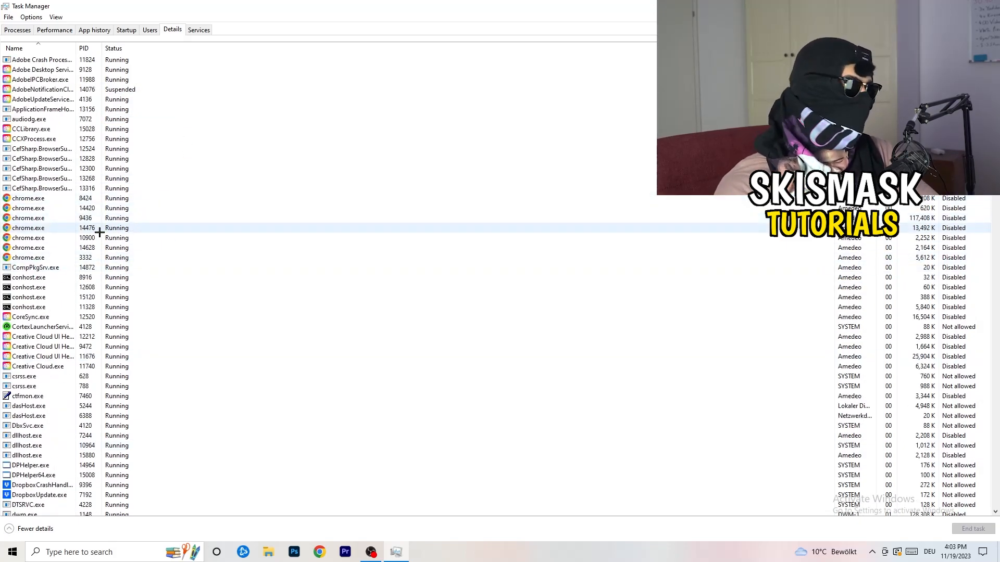
- Inspect a Creative Cloud helper's priority options without changing them
scroll("down", 3)
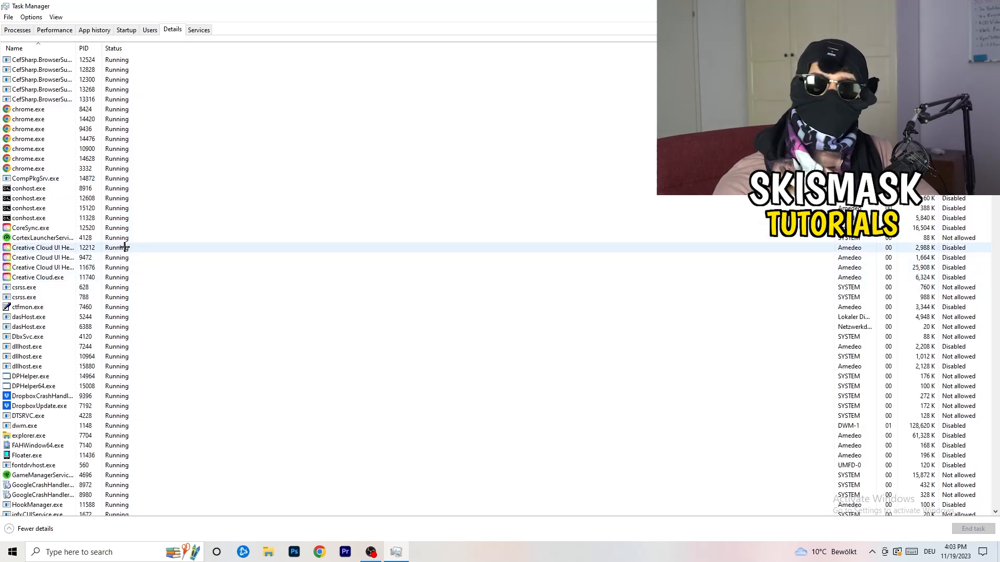
right_click(43, 267)
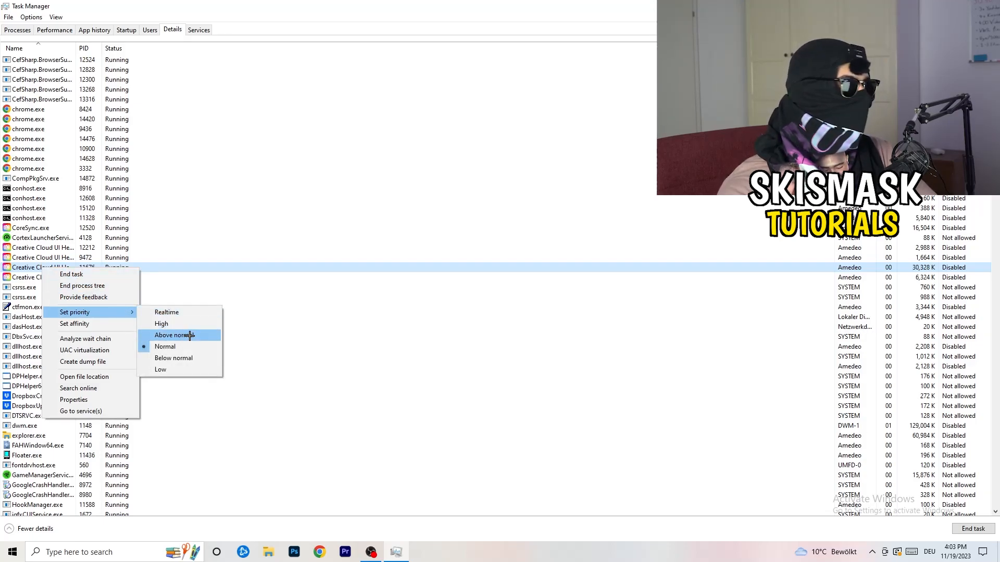
mouse_move(162, 324)
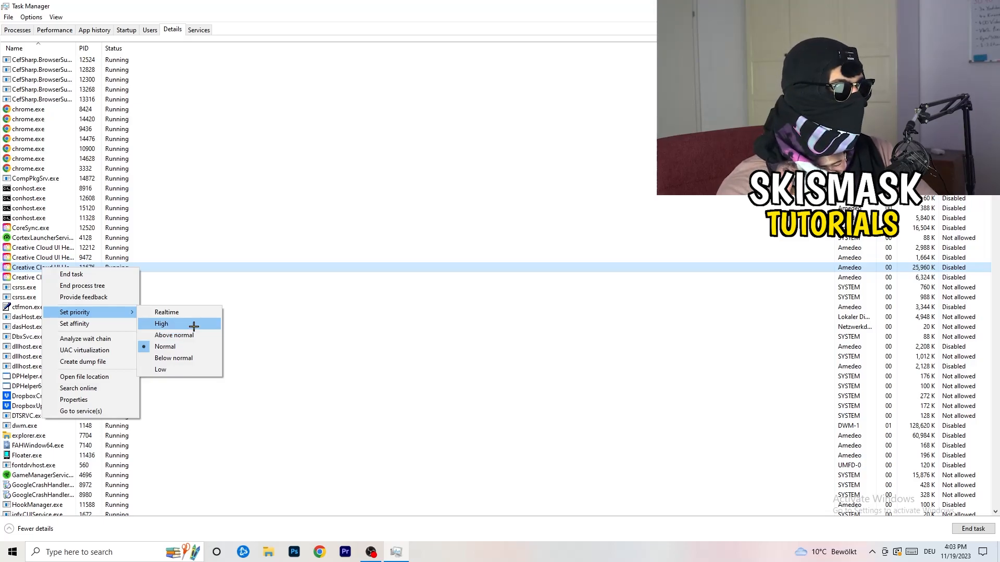
mouse_move(180, 335)
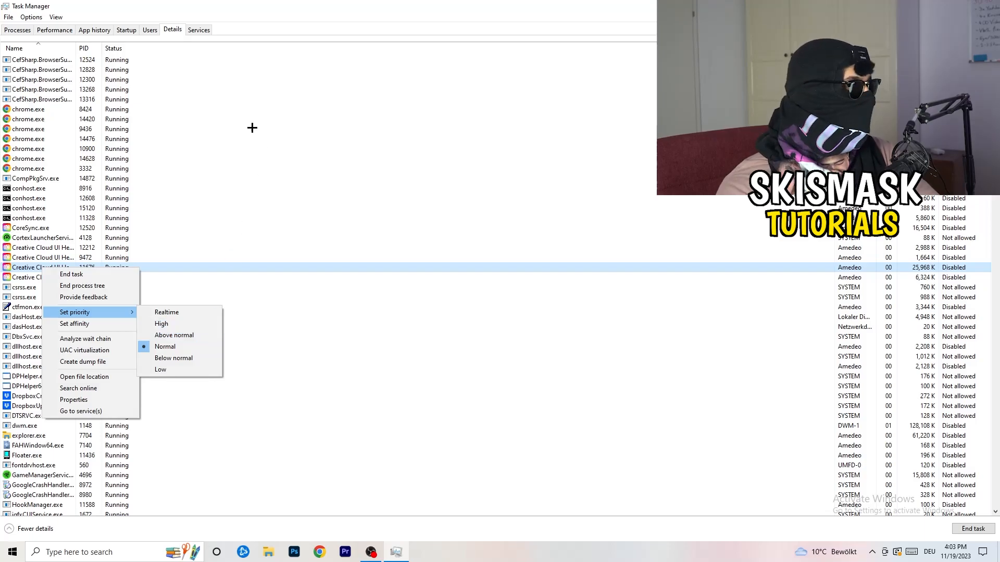
left_click(126, 29)
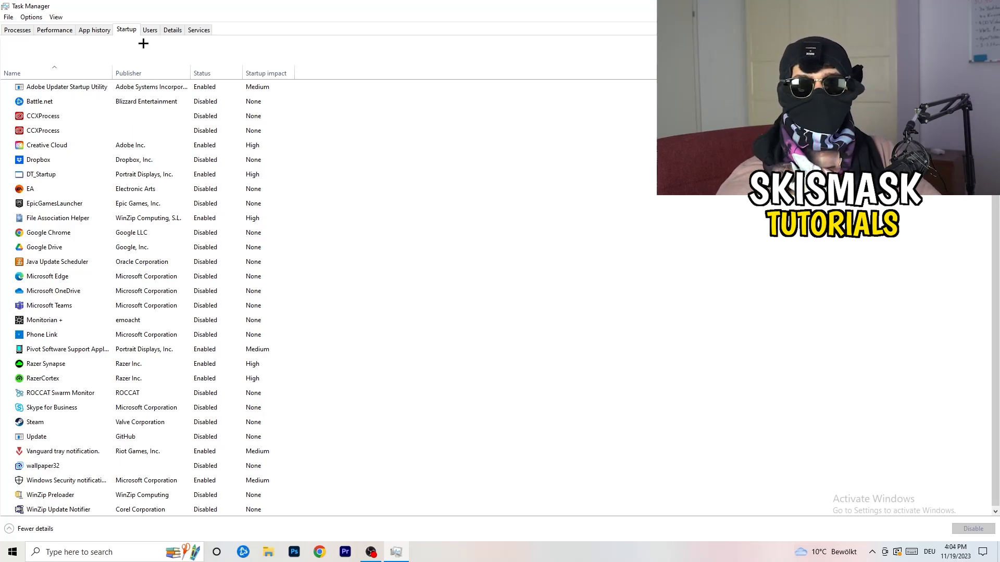
- Disable DT_Startup on the Startup tab
left_click(66, 87)
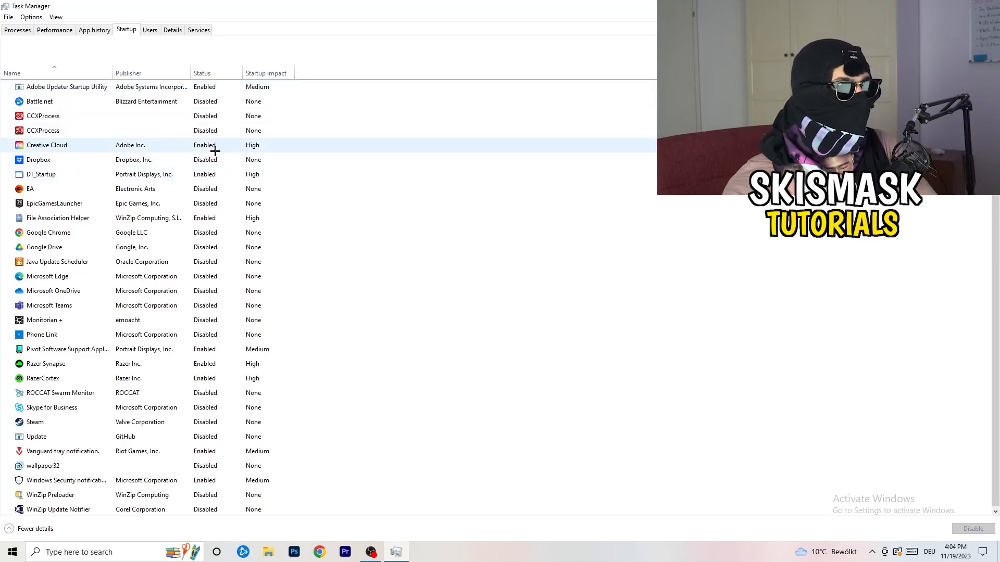
right_click(42, 174)
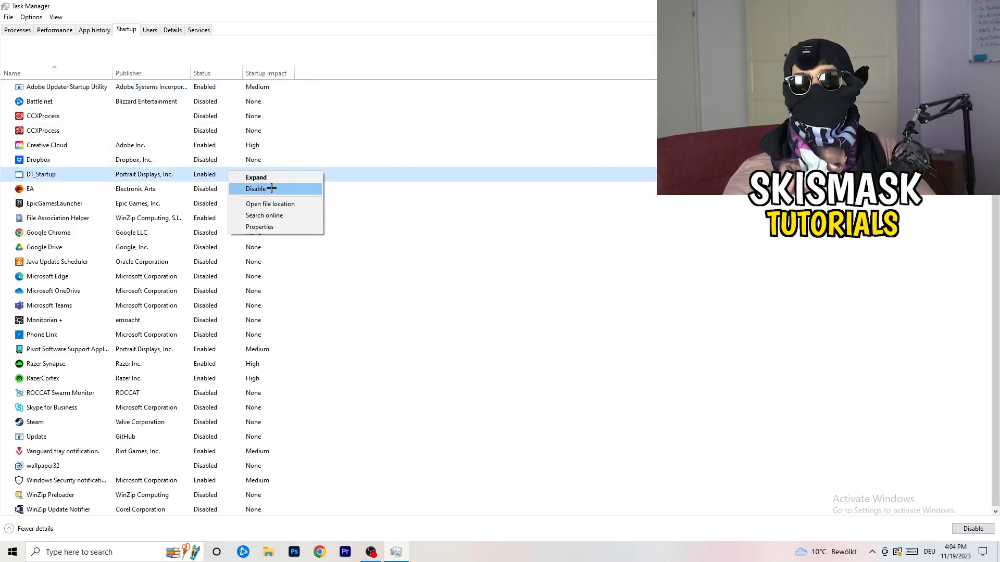
left_click(257, 189)
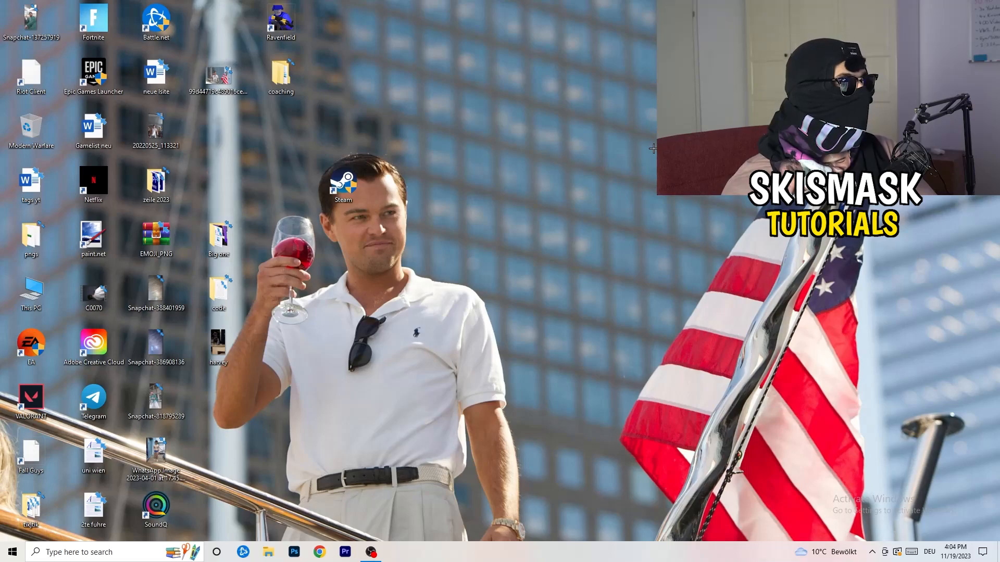
mouse_move(635, 152)
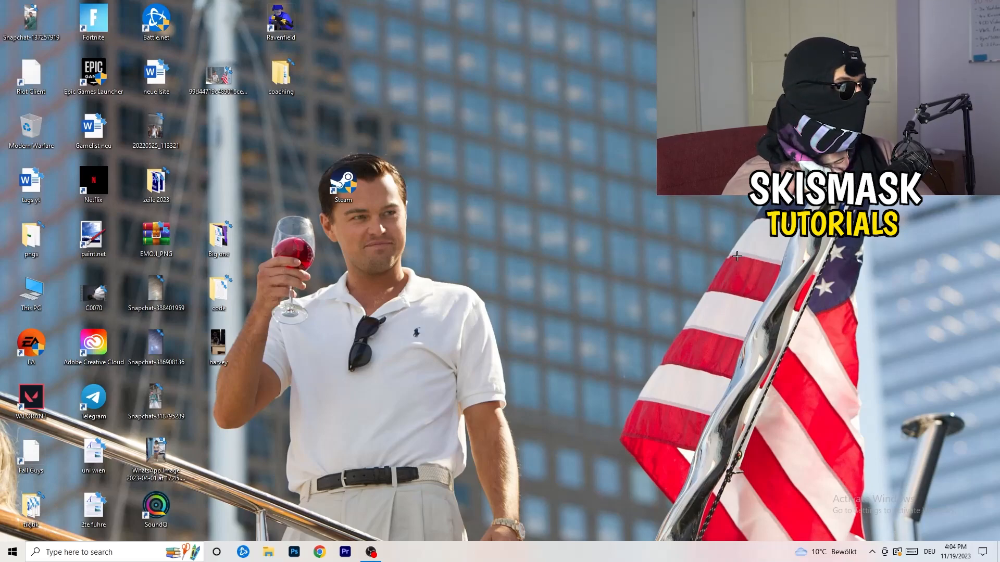
- Reopen Windows Settings through the Start menu
left_click(11, 551)
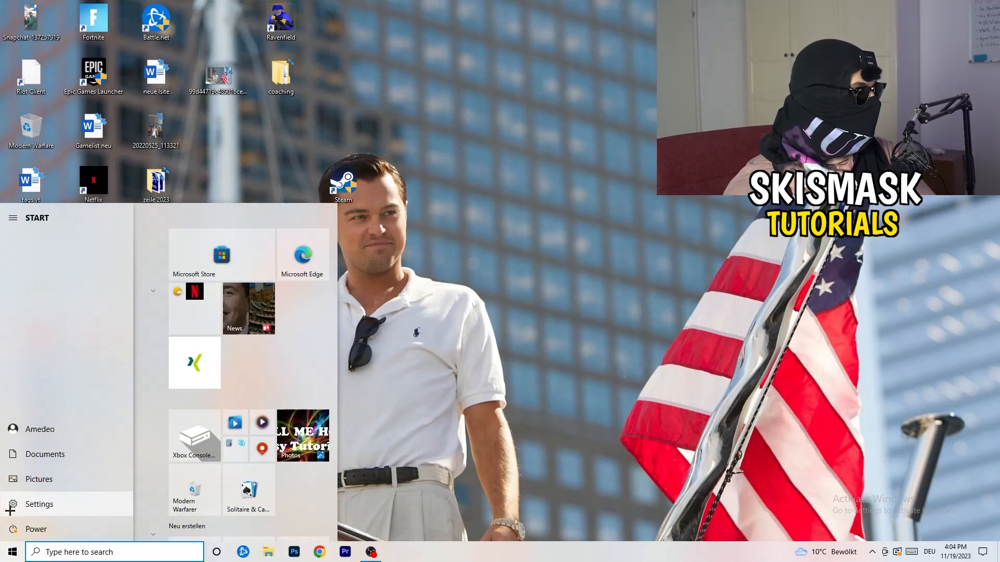
left_click(39, 504)
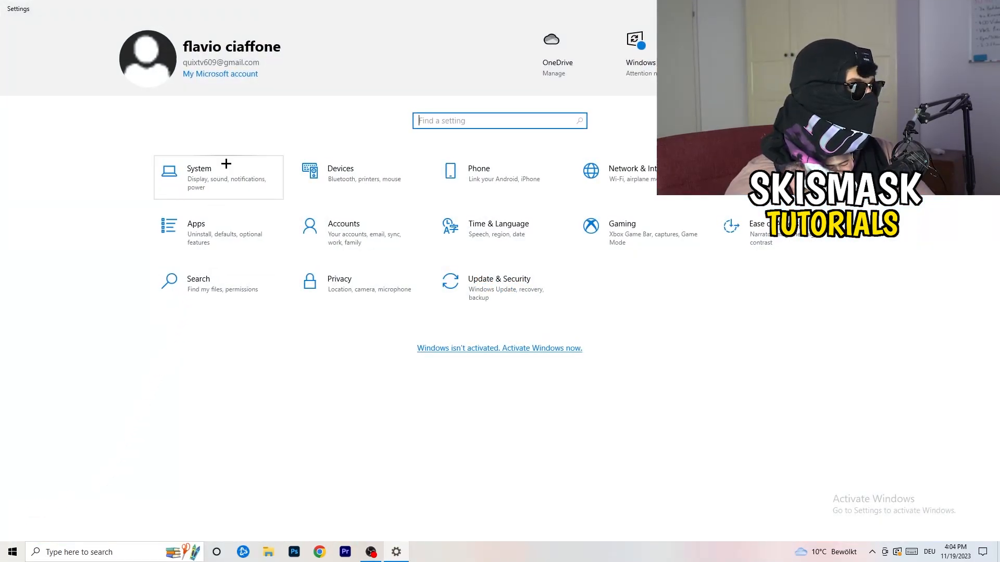
- Set text and app scaling to 100% (Recommended) on the System Display page
left_click(198, 177)
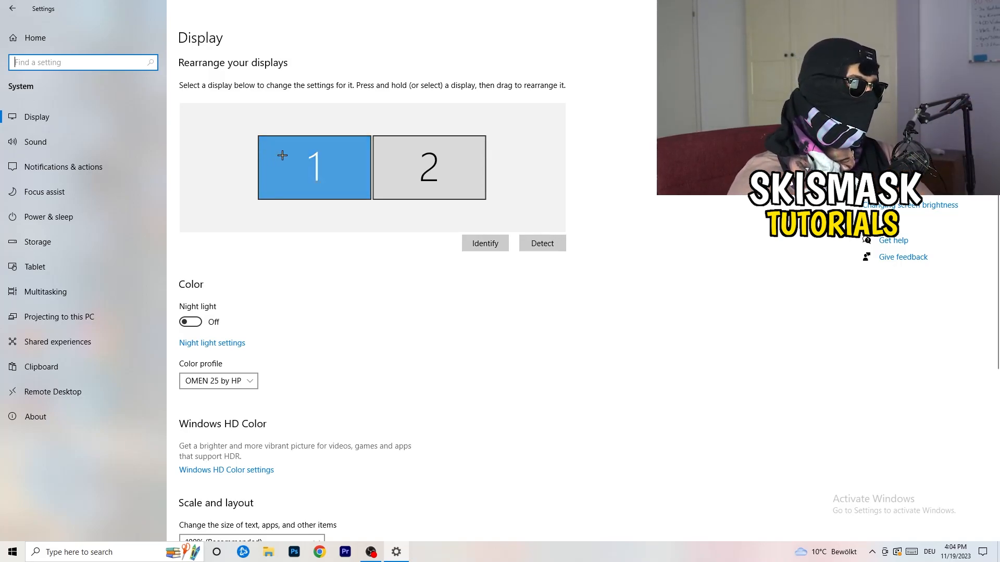
scroll("down", 3)
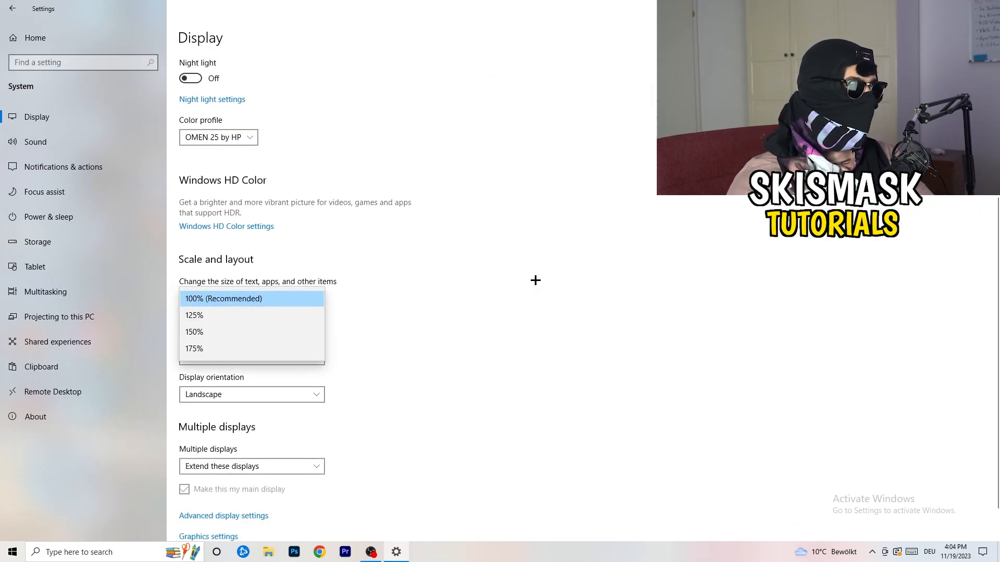
left_click(224, 298)
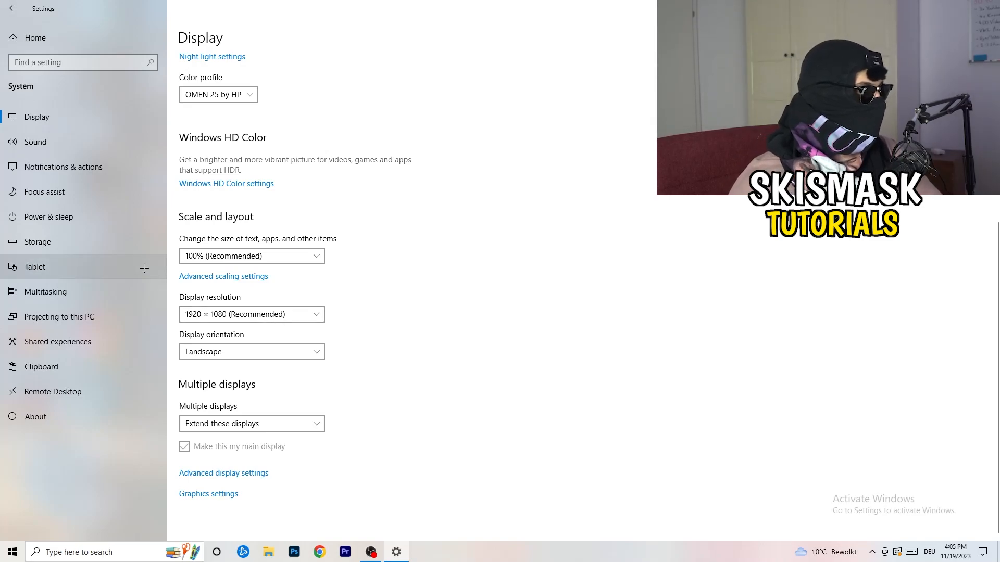
mouse_move(57, 217)
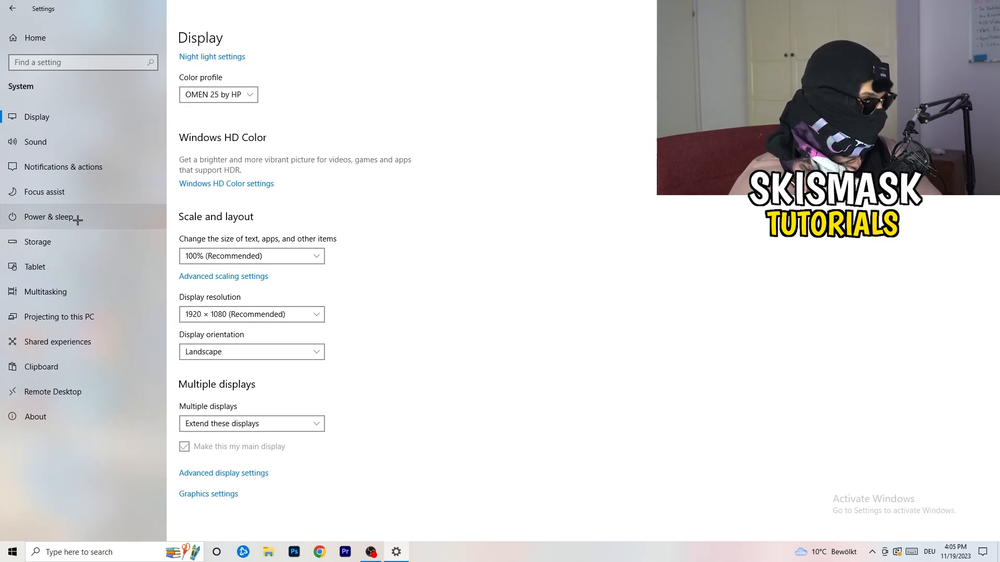
- Open Power & sleep and select a power plan in Power Options
left_click(49, 217)
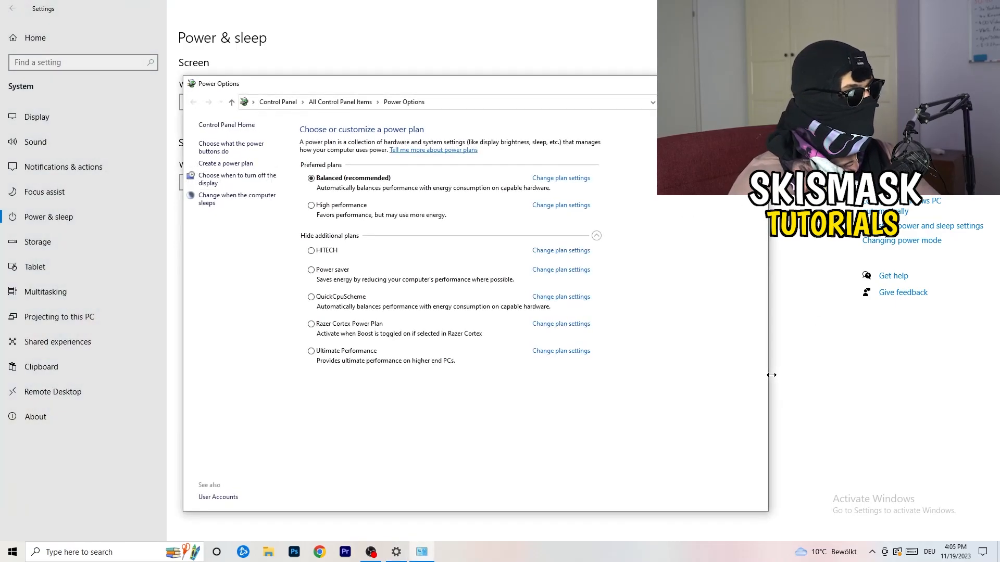
left_click(595, 236)
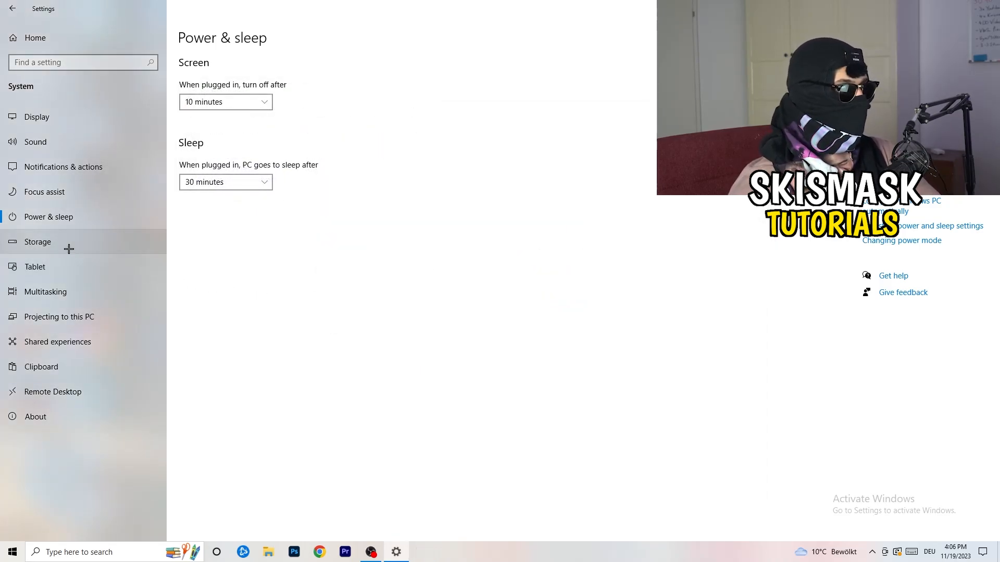
- Turn on Storage Sense deletion of temporary files that apps aren't using
left_click(38, 241)
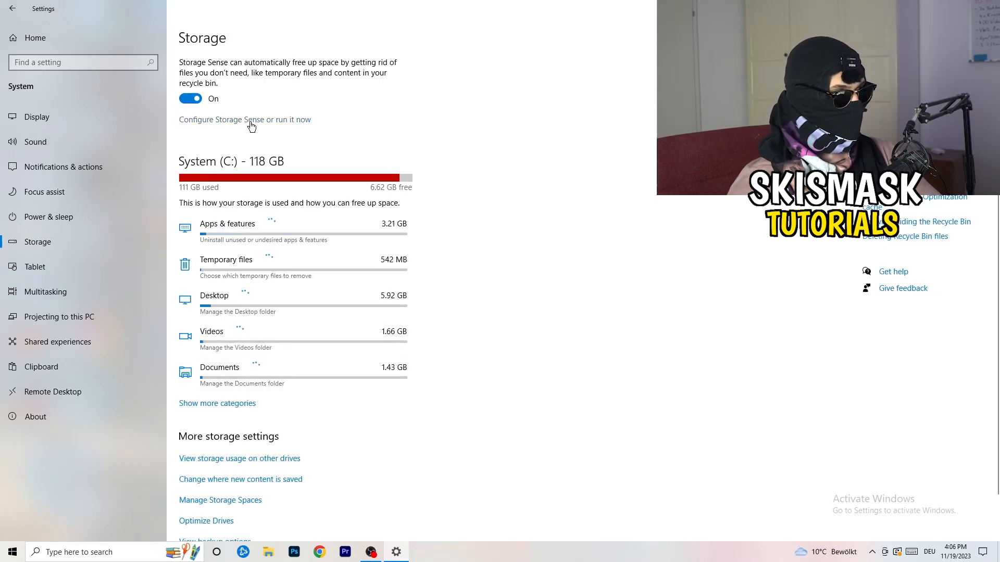
left_click(244, 119)
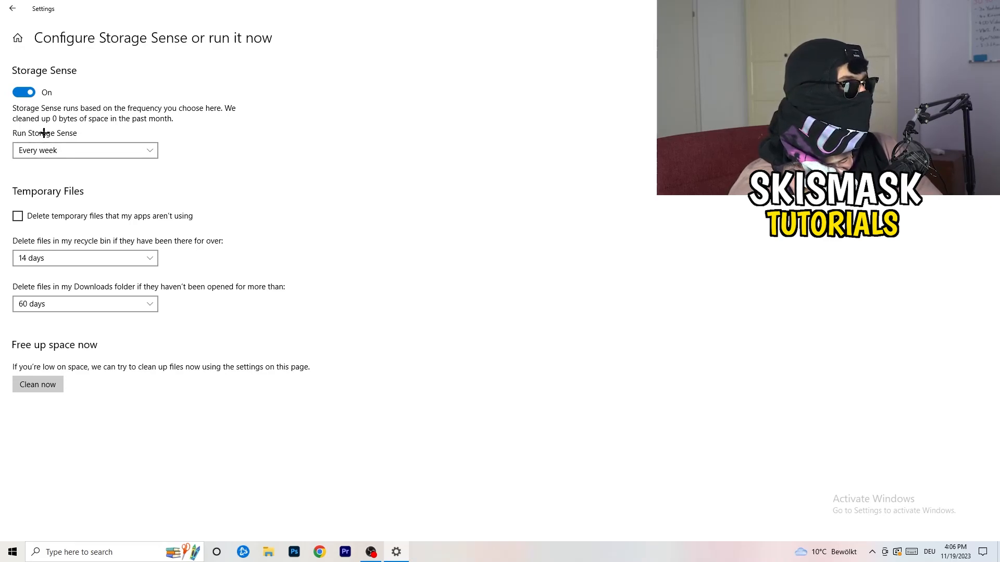
left_click(17, 216)
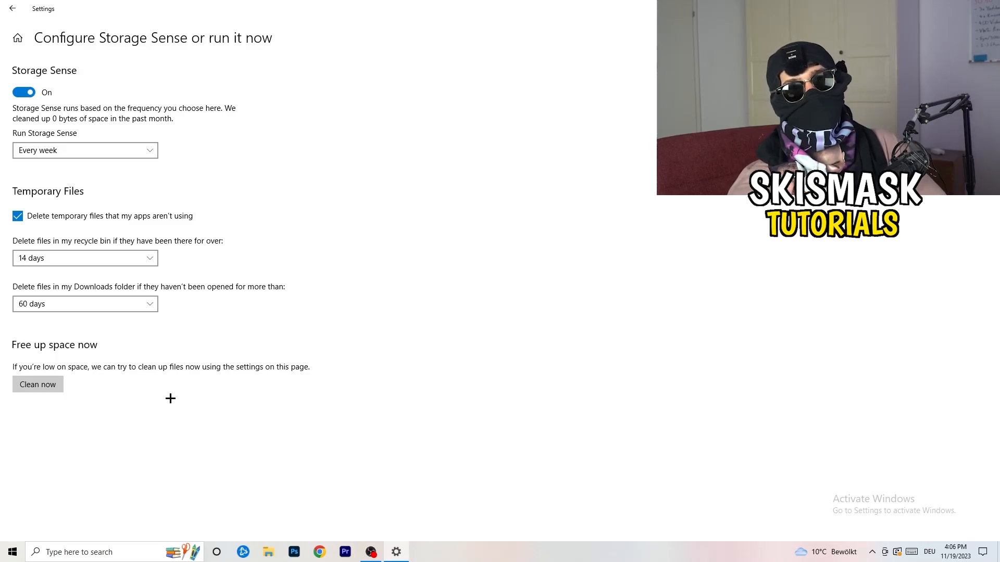
mouse_move(260, 313)
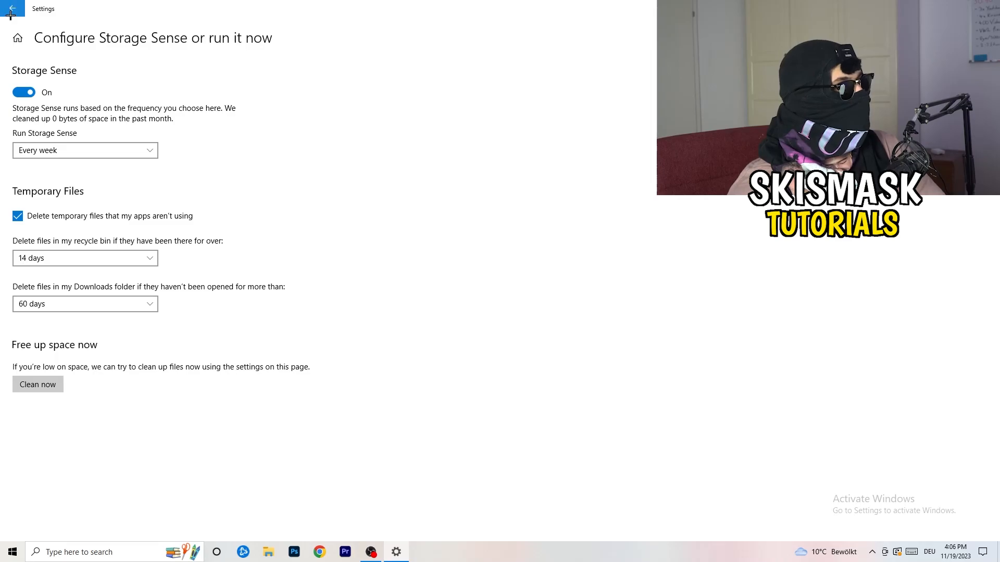
- Go back to Settings home and view the Update & Security page
left_click(11, 8)
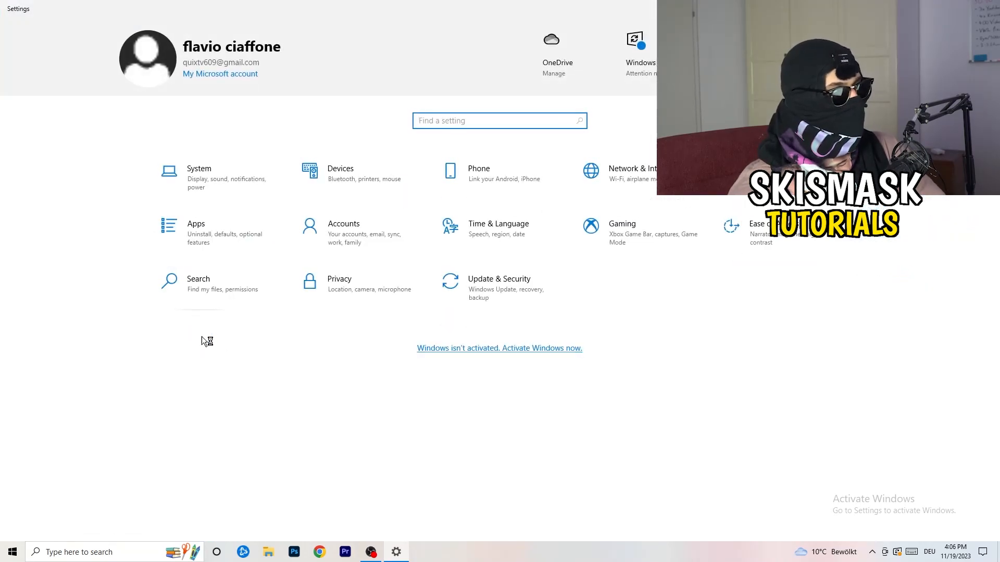
mouse_move(491, 293)
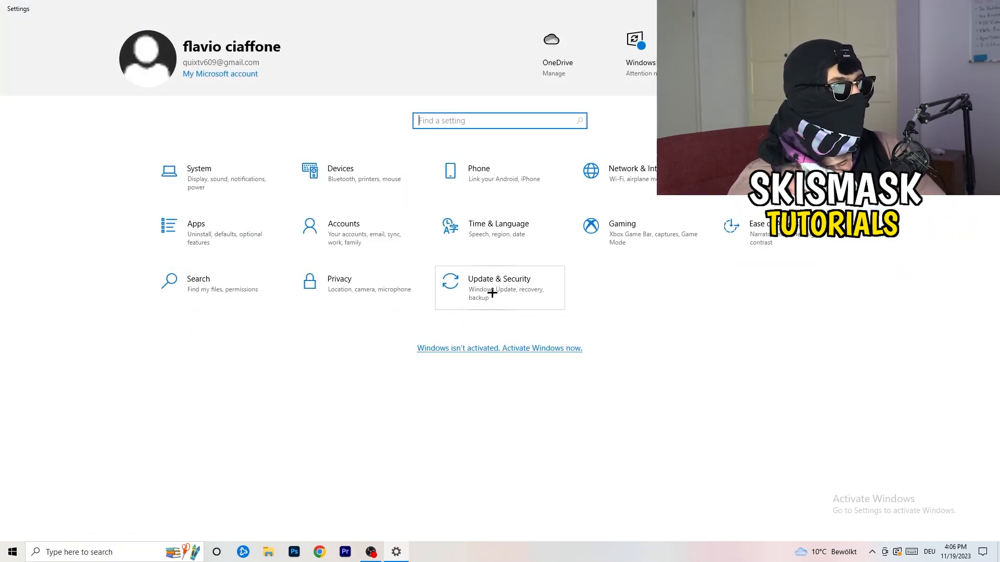
left_click(500, 287)
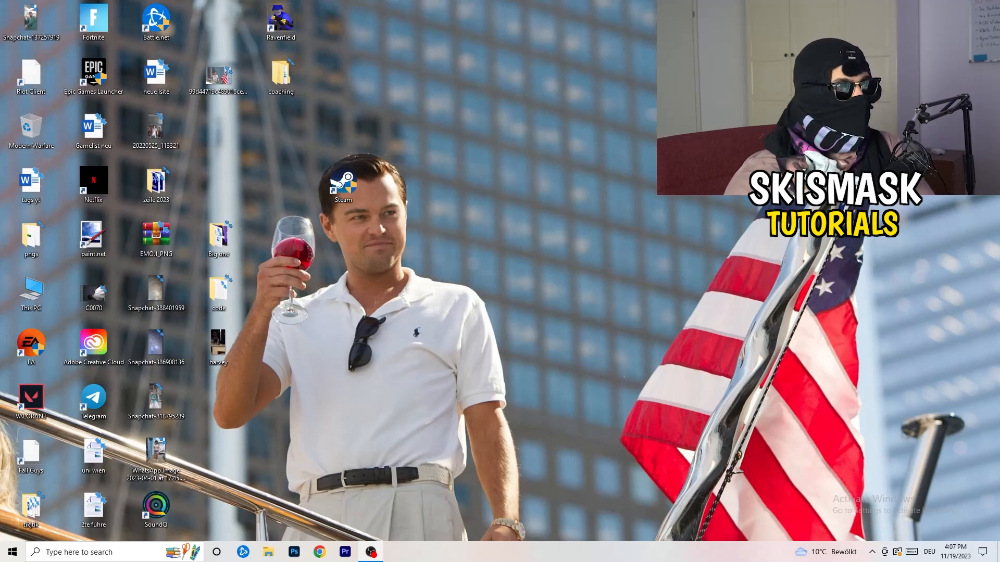
mouse_move(698, 204)
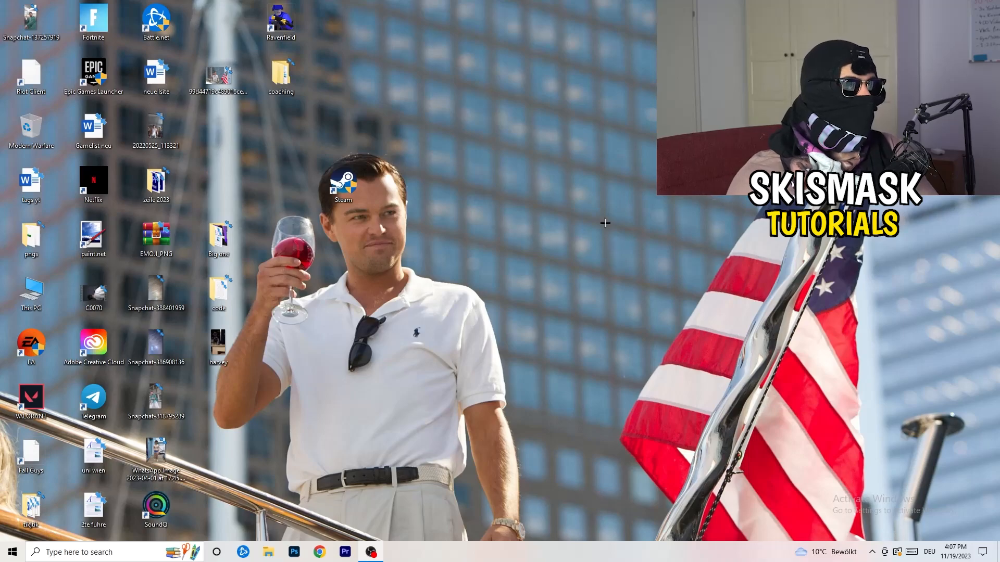
- Launch NVIDIA Control Panel from the desktop and drag the image-settings preview slider toward performance
right_click(605, 208)
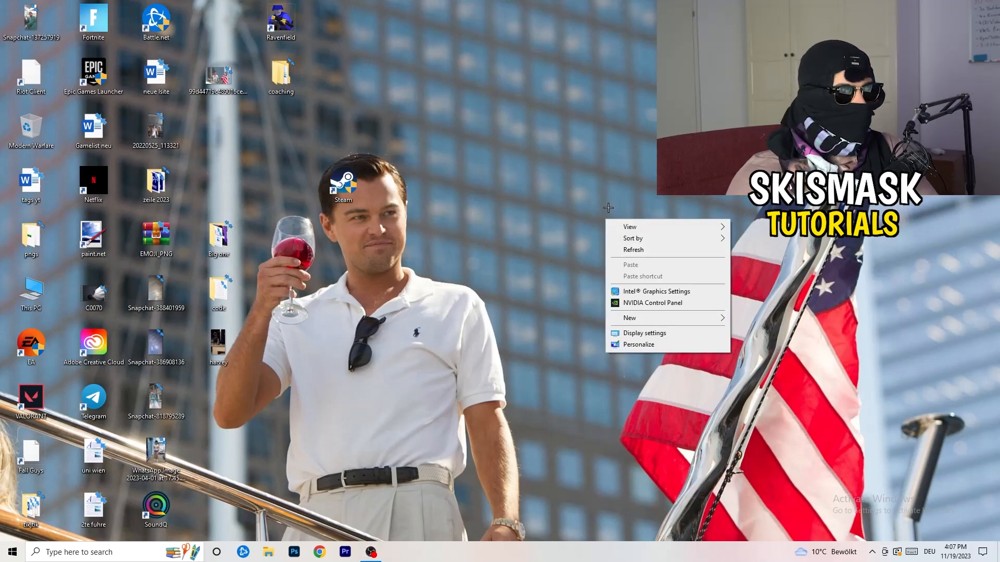
left_click(585, 417)
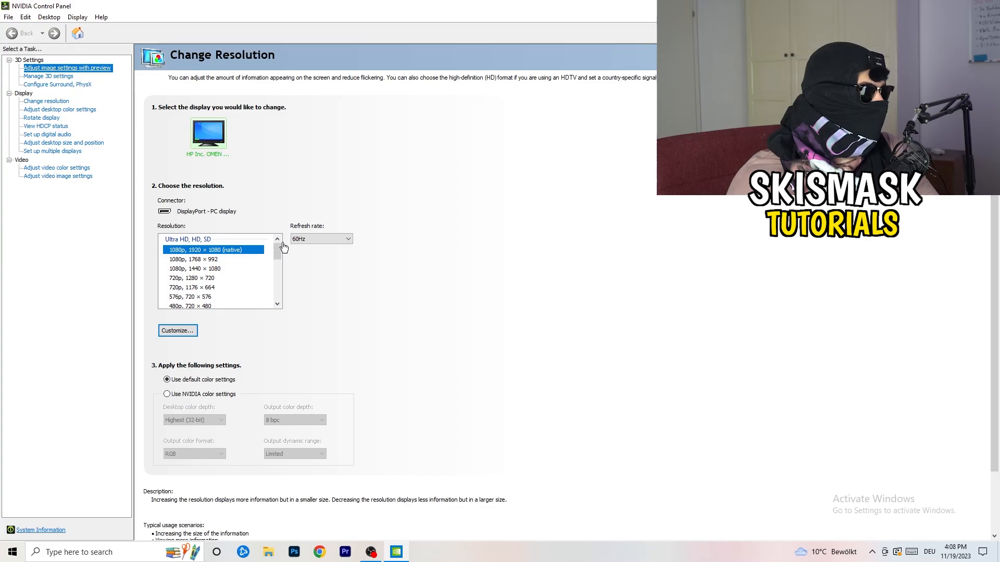
left_click(68, 67)
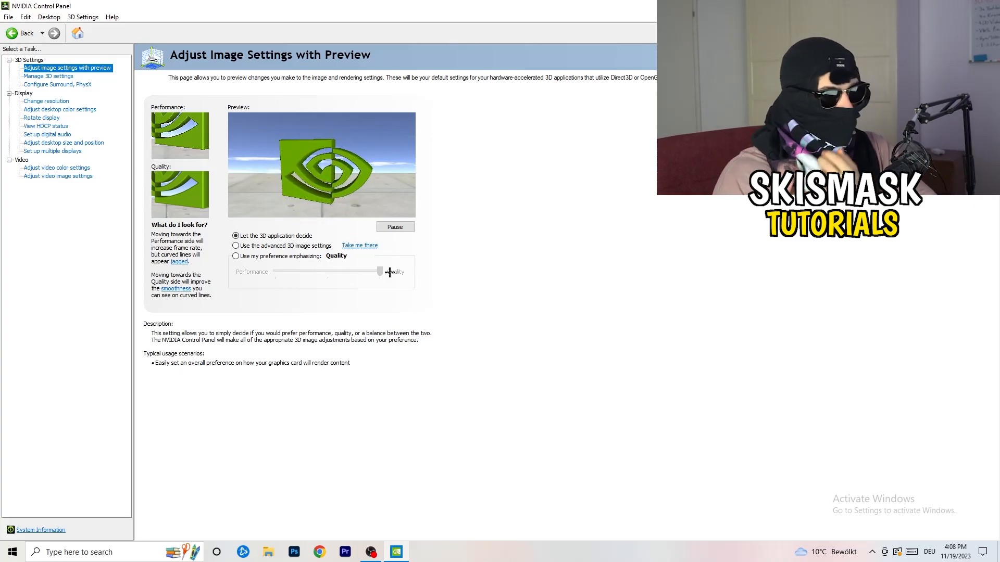
left_click_drag(382, 271, 285, 266)
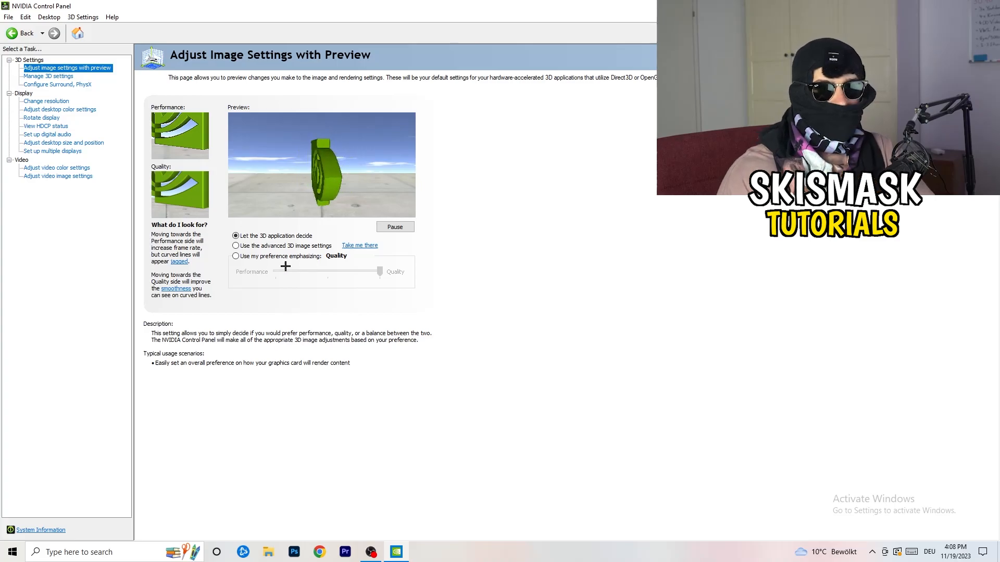